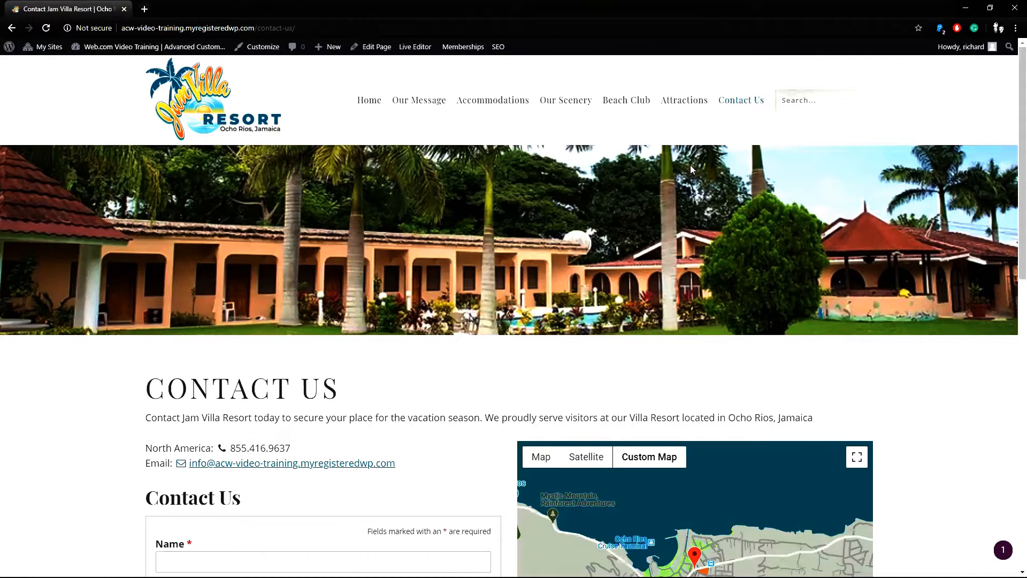
- Go from the public Contact Us page to the WordPress admin Dashboard via the admin bar
scroll(down, 3)
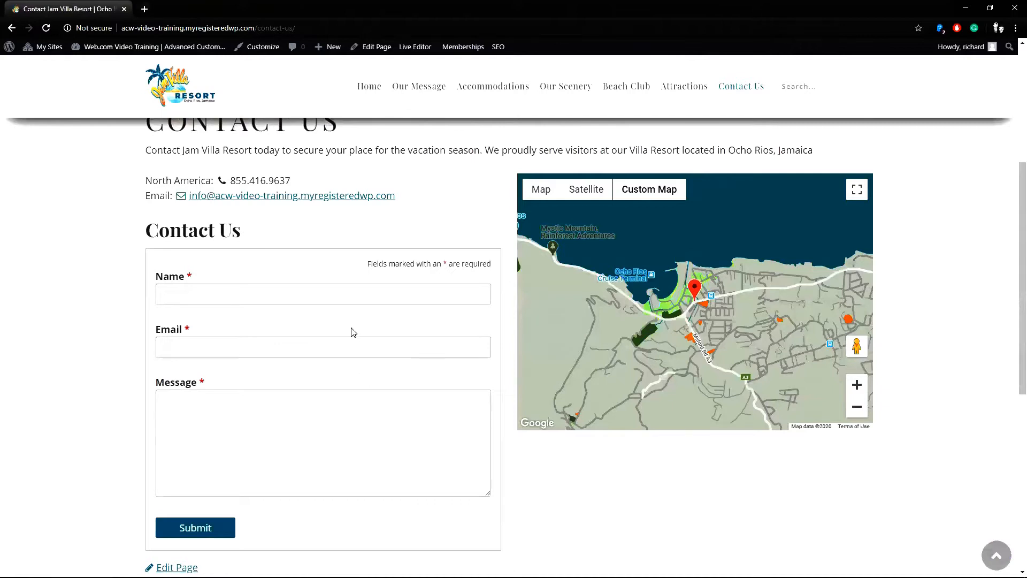
mouse_move(138, 107)
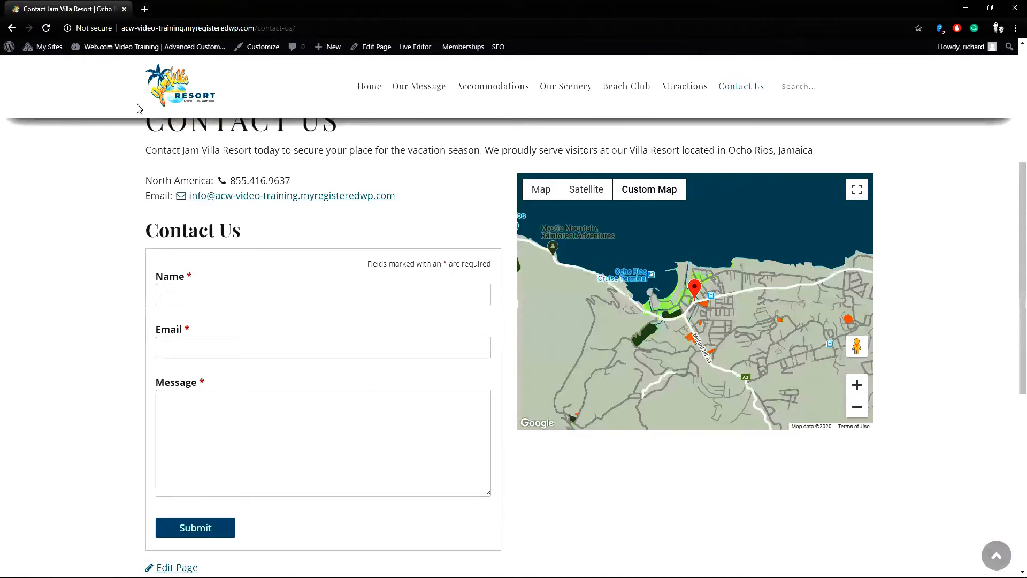
click(151, 46)
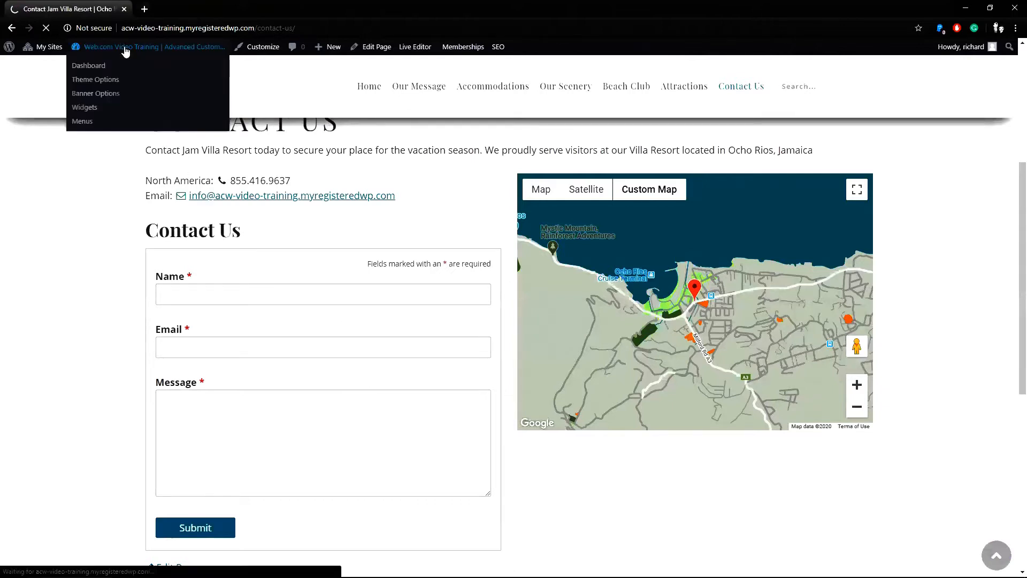
click(89, 65)
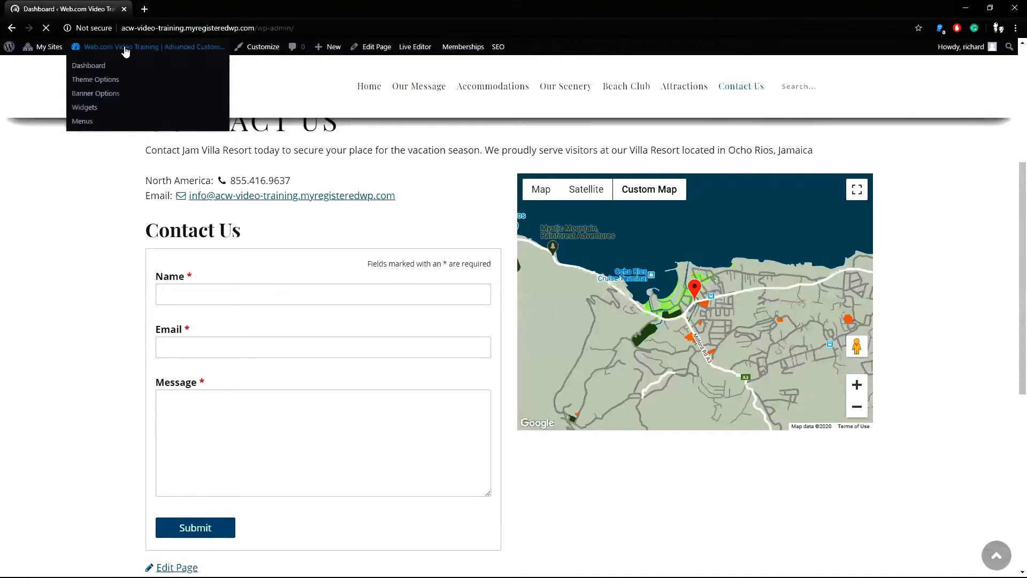
click(89, 65)
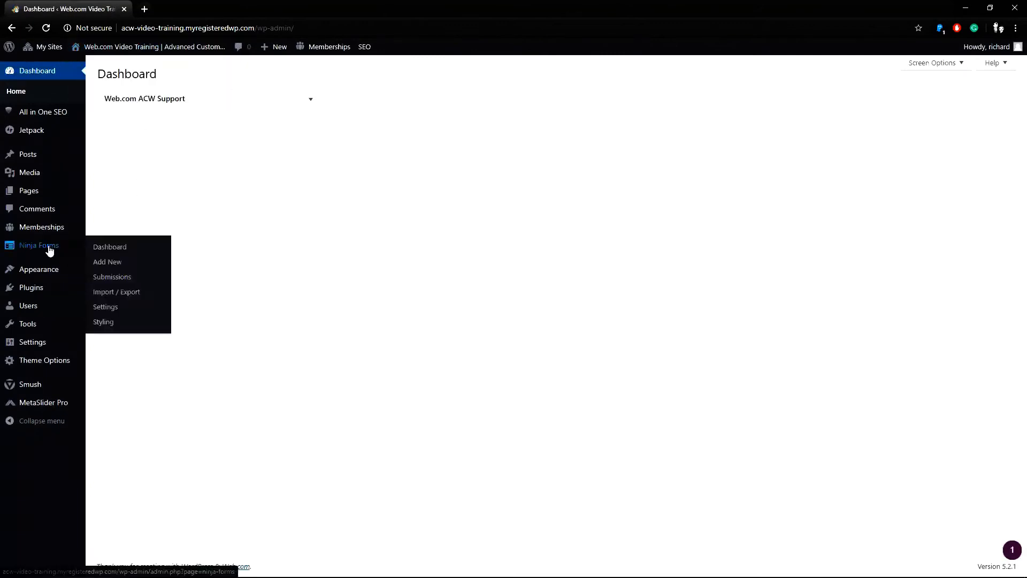
mouse_move(112, 274)
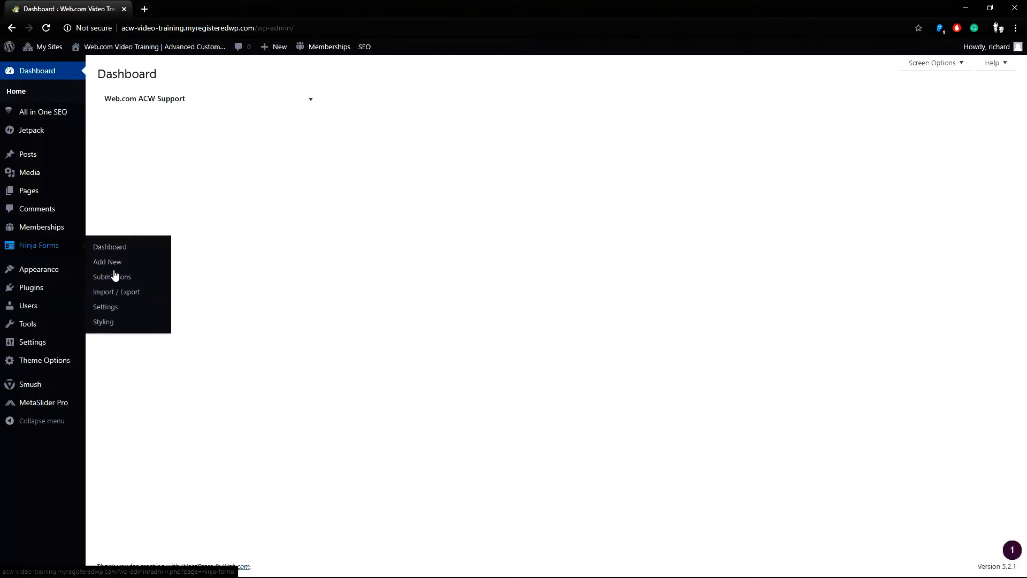
- Go to the Ninja Forms Submissions page from the sidebar menu
click(111, 276)
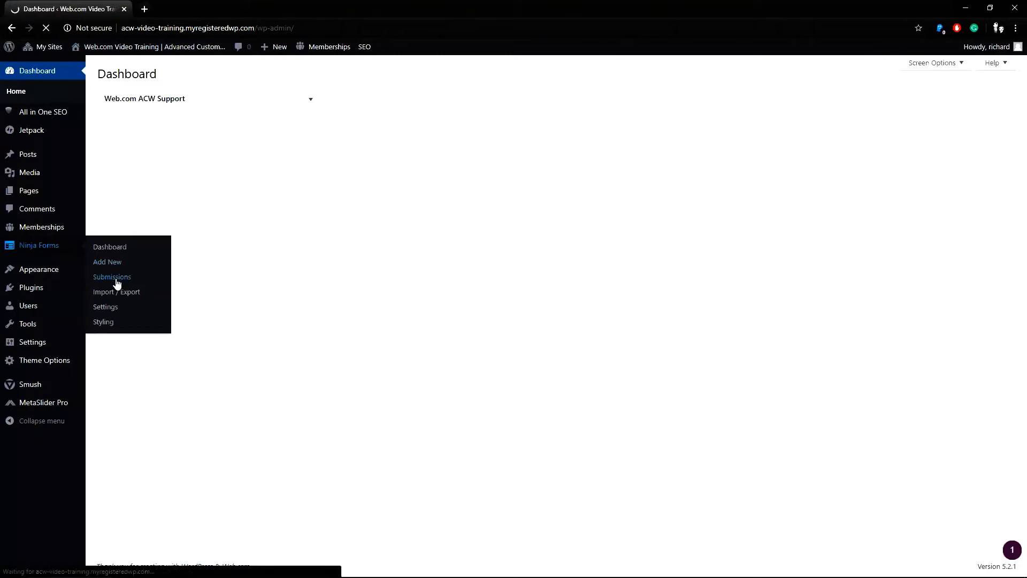
click(112, 276)
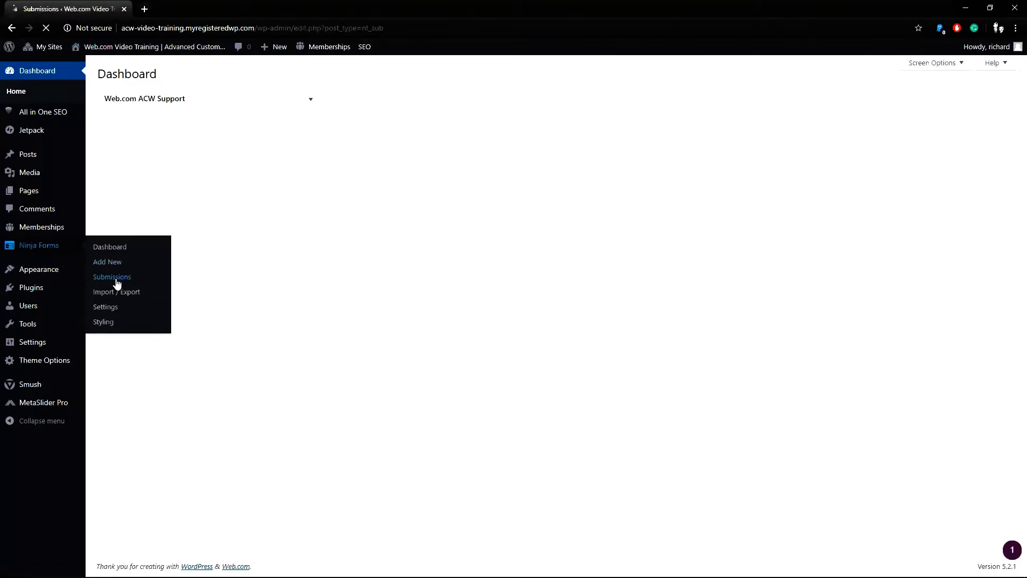
click(111, 276)
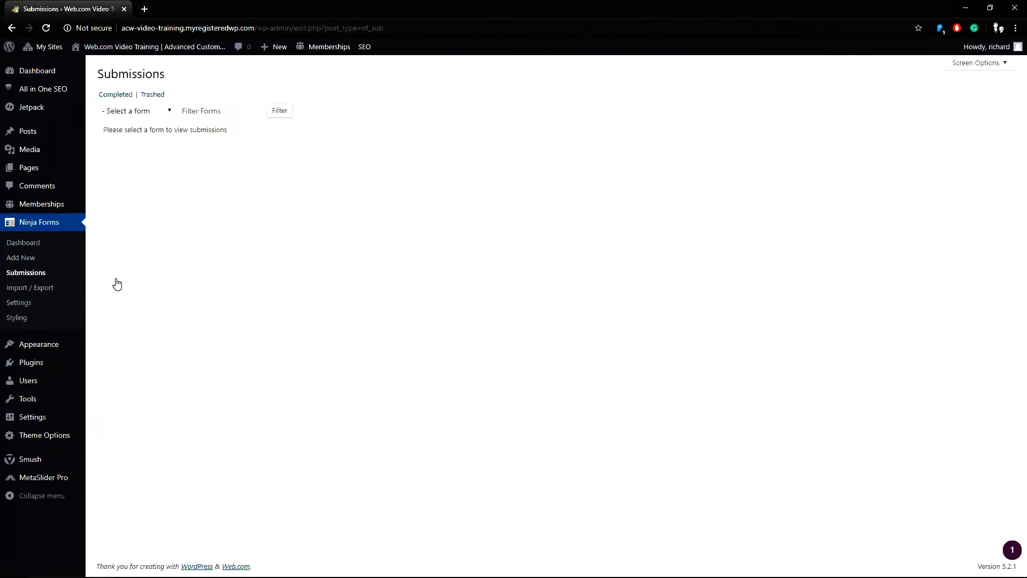
mouse_move(136, 139)
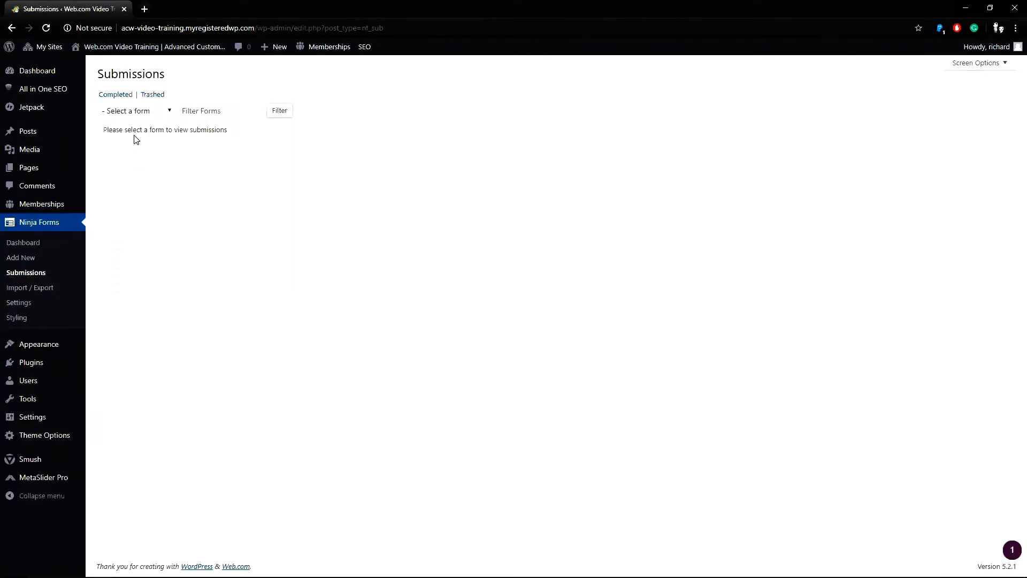
mouse_move(146, 117)
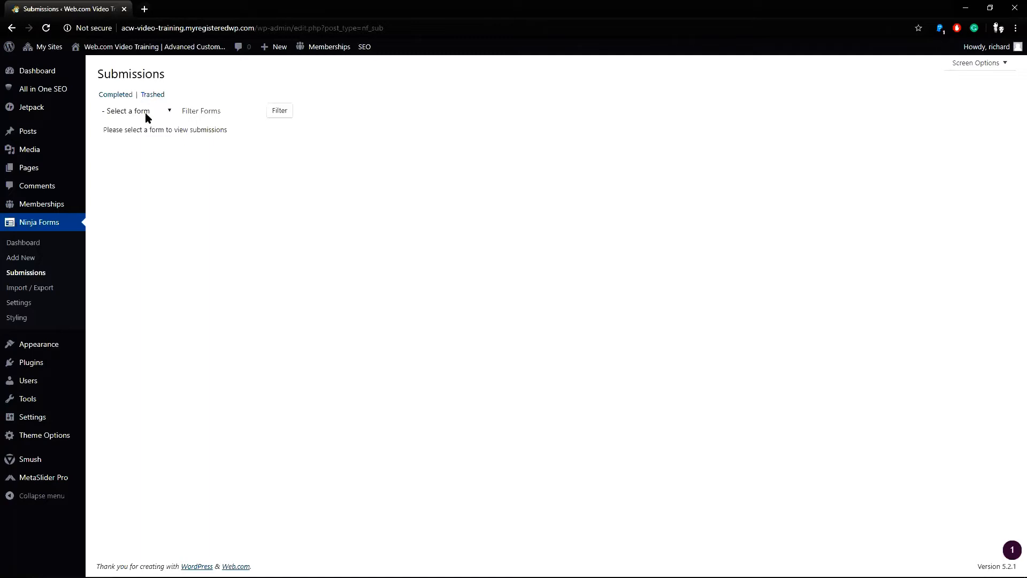
- Choose Contact Us (ID: 2) as the form and load its submissions
click(135, 111)
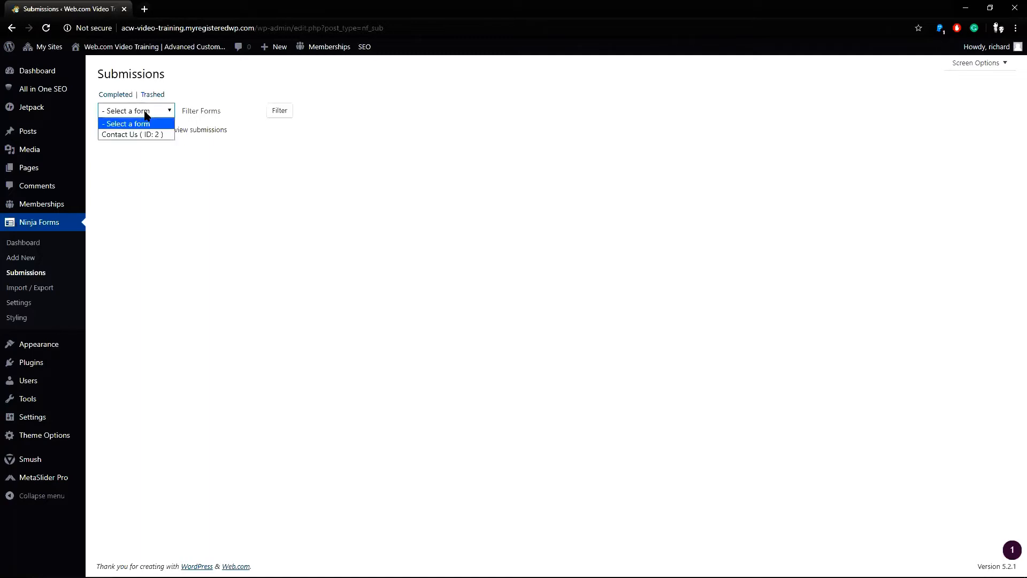
mouse_move(145, 120)
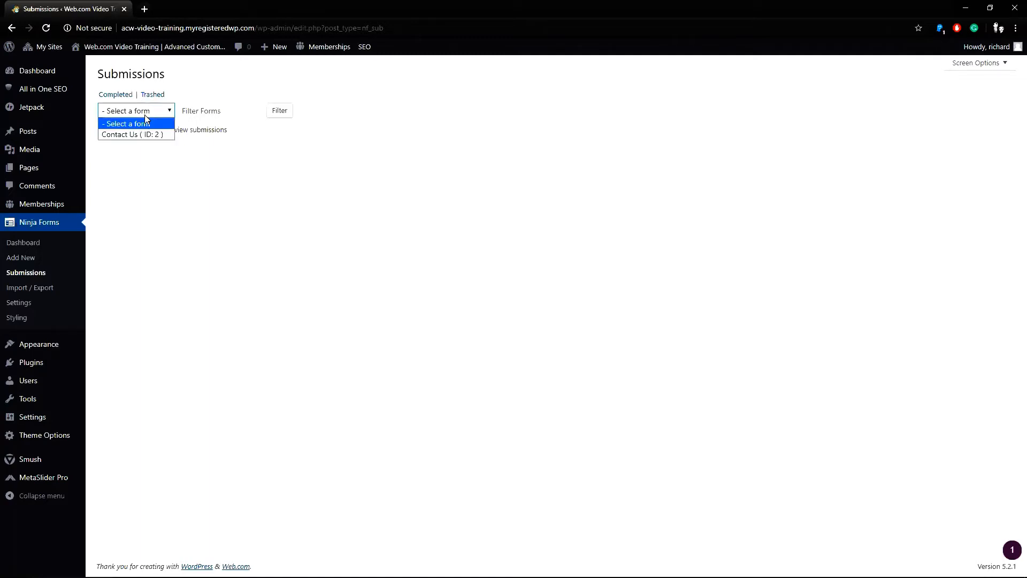
mouse_move(136, 135)
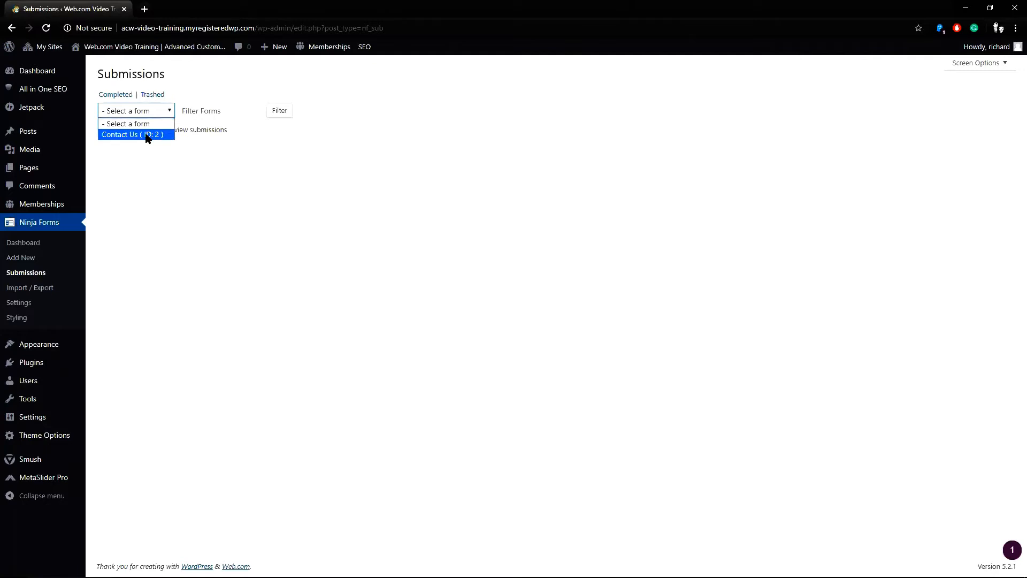
click(136, 135)
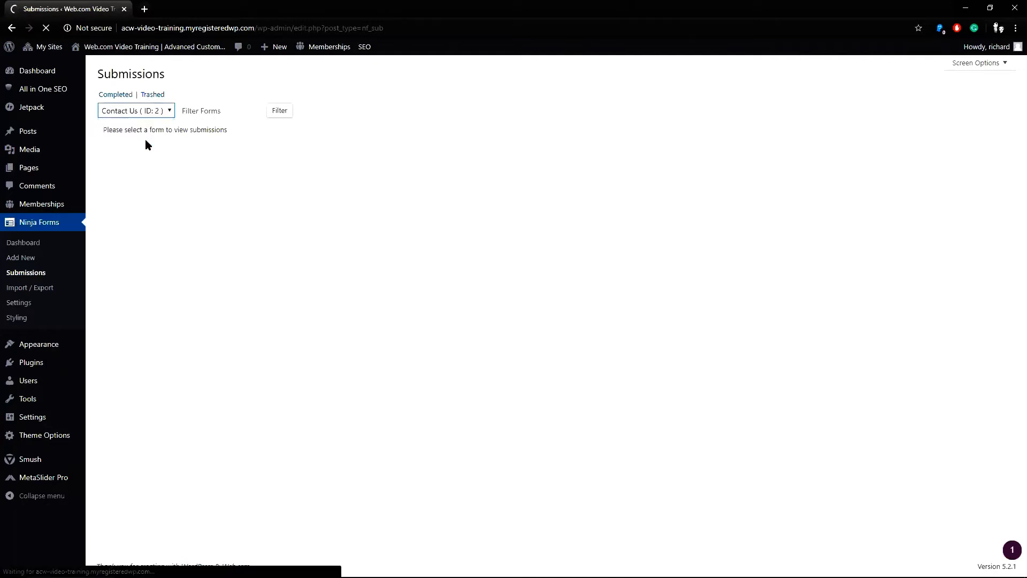
click(278, 110)
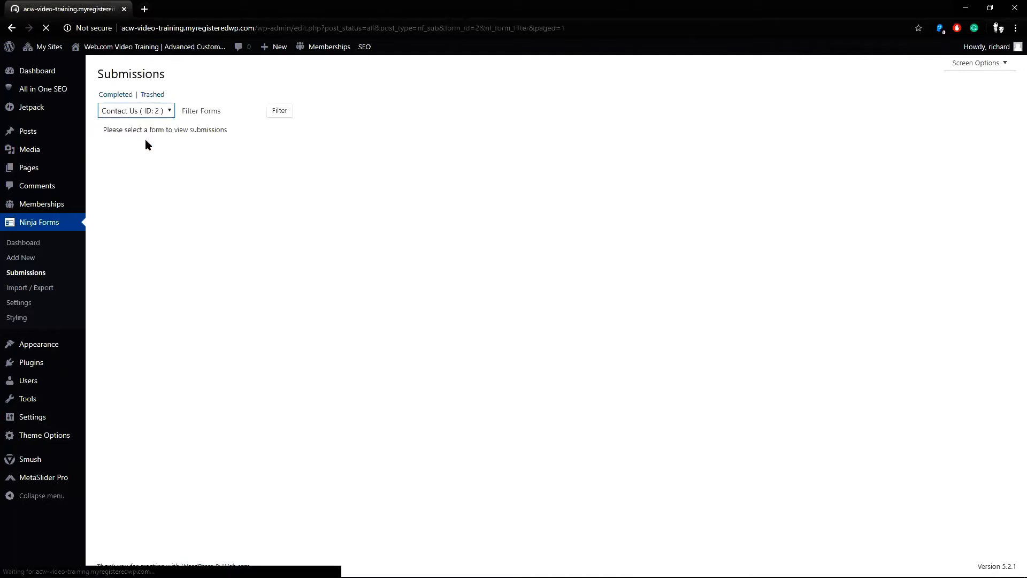
- Review the three Contact Us submissions and edit submission 1, then return to the list
click(279, 110)
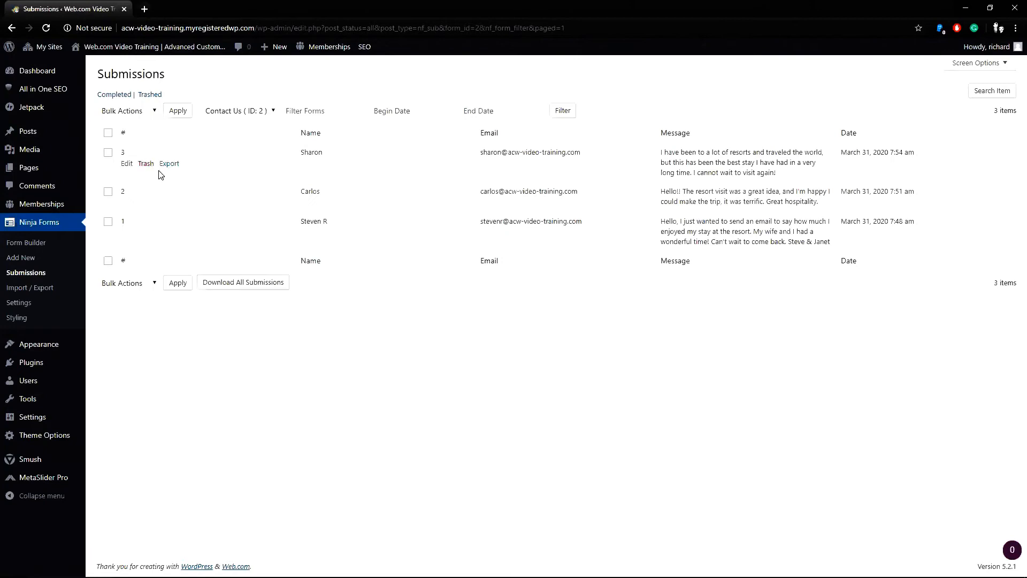
mouse_move(167, 241)
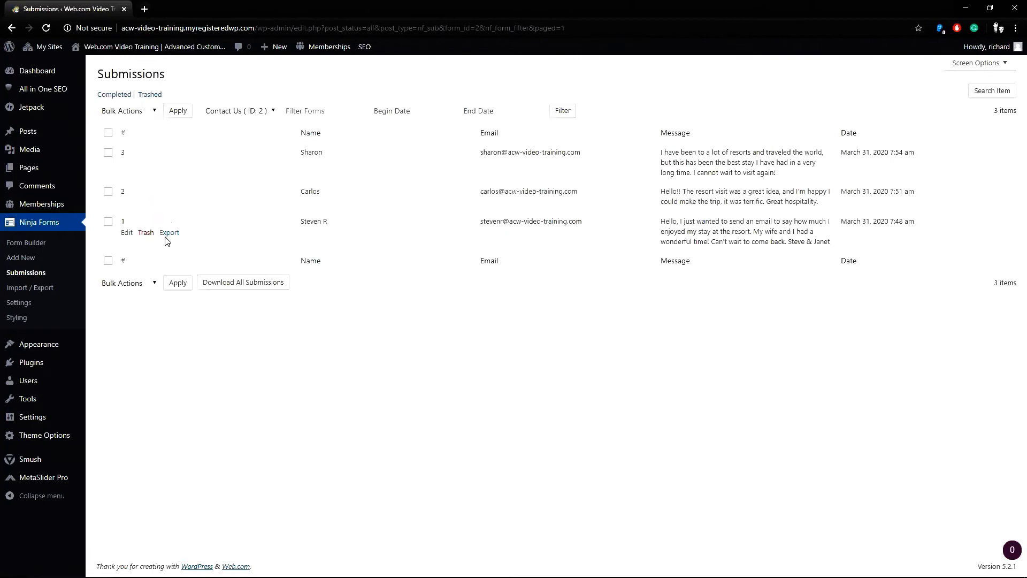
mouse_move(126, 236)
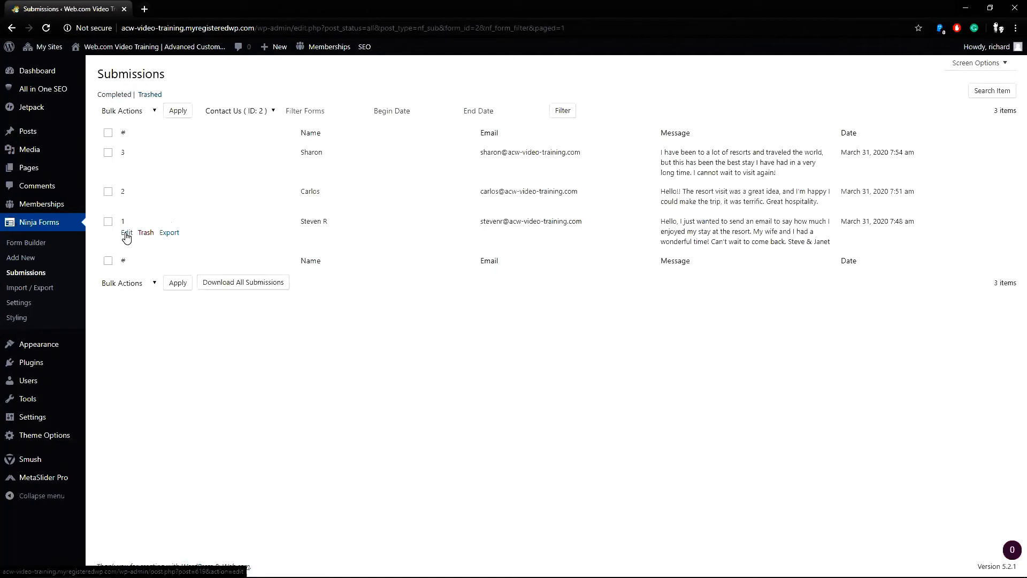
click(126, 232)
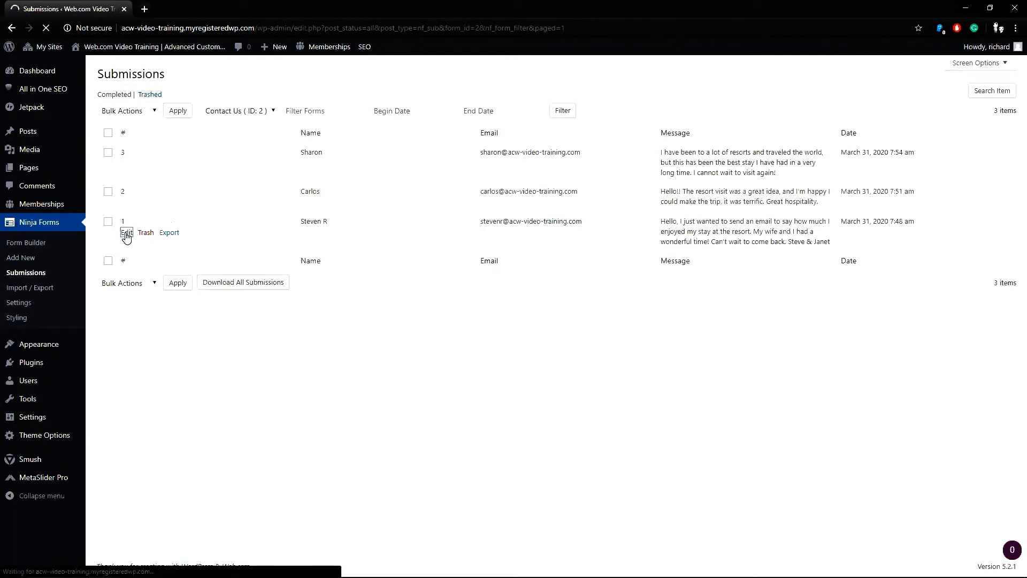
click(127, 232)
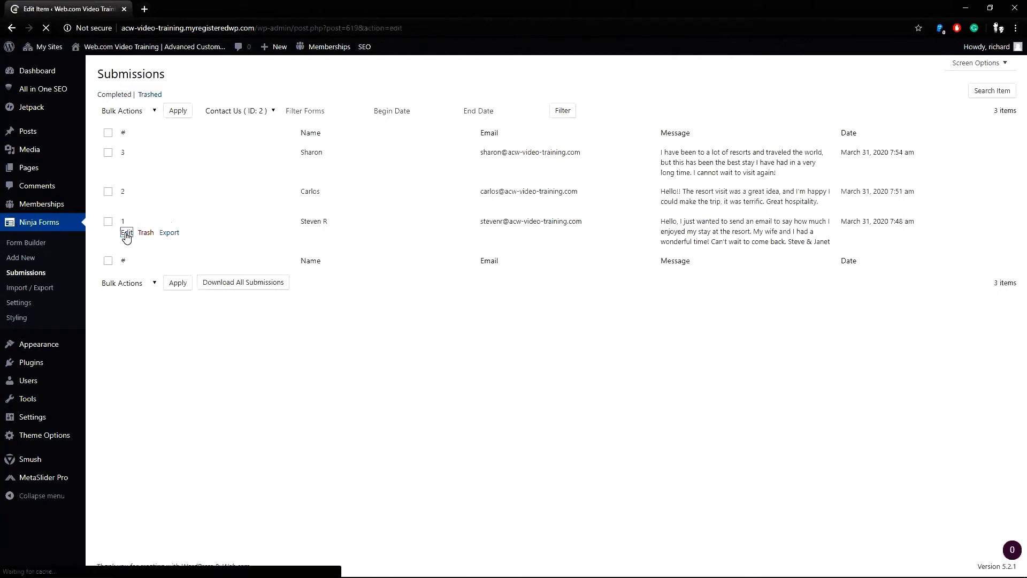
click(127, 232)
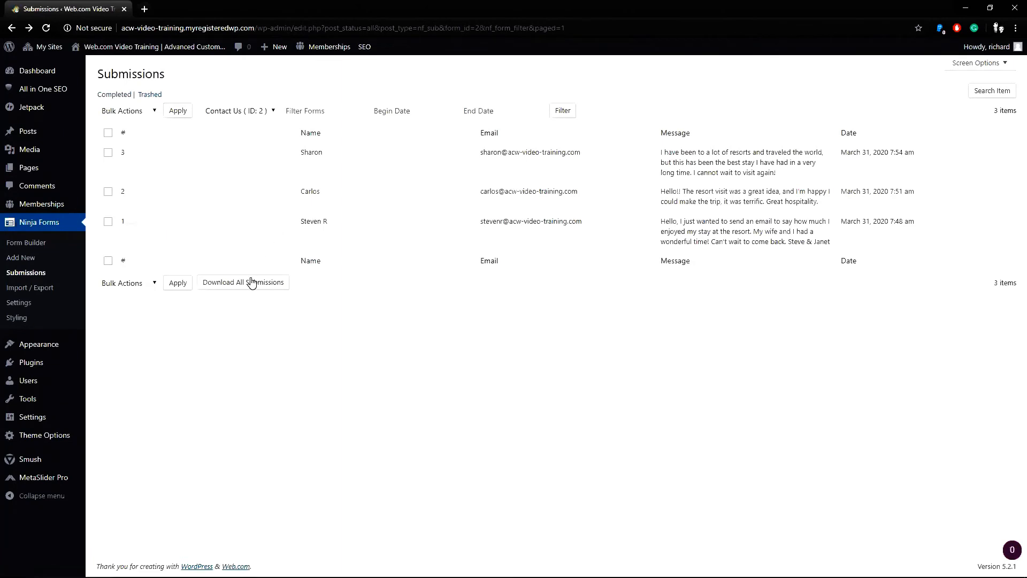
click(243, 281)
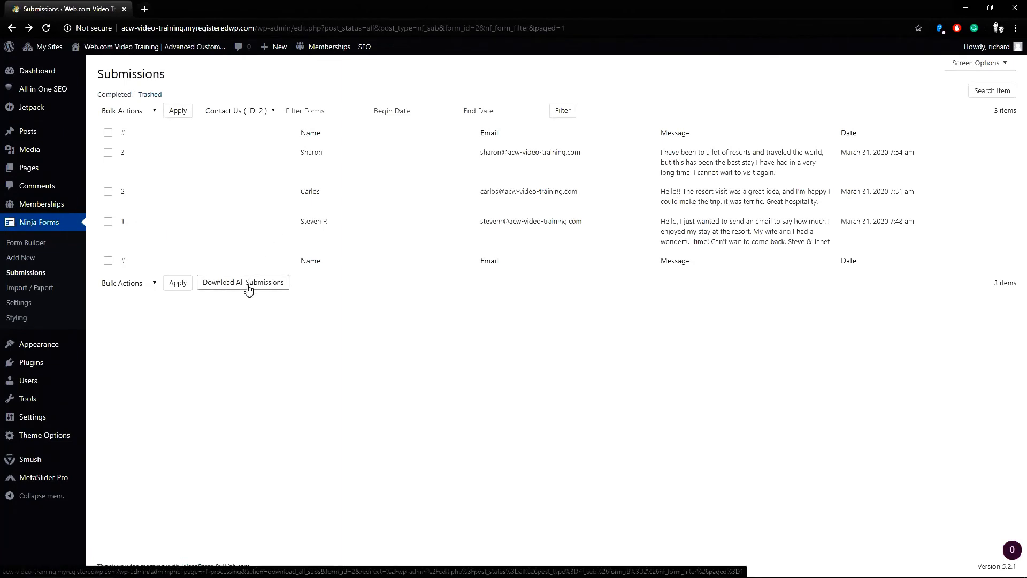
mouse_move(226, 284)
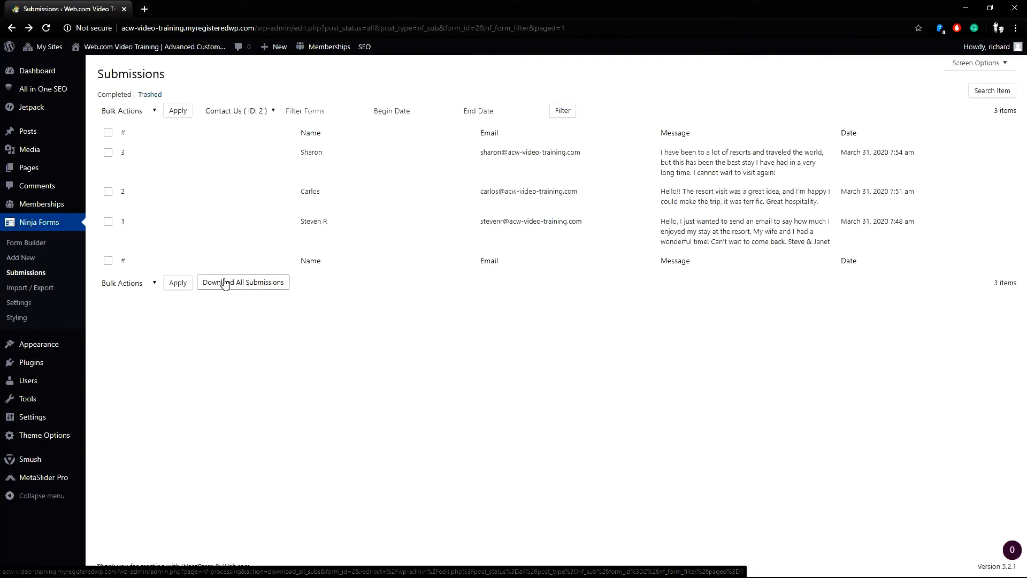
mouse_move(45, 231)
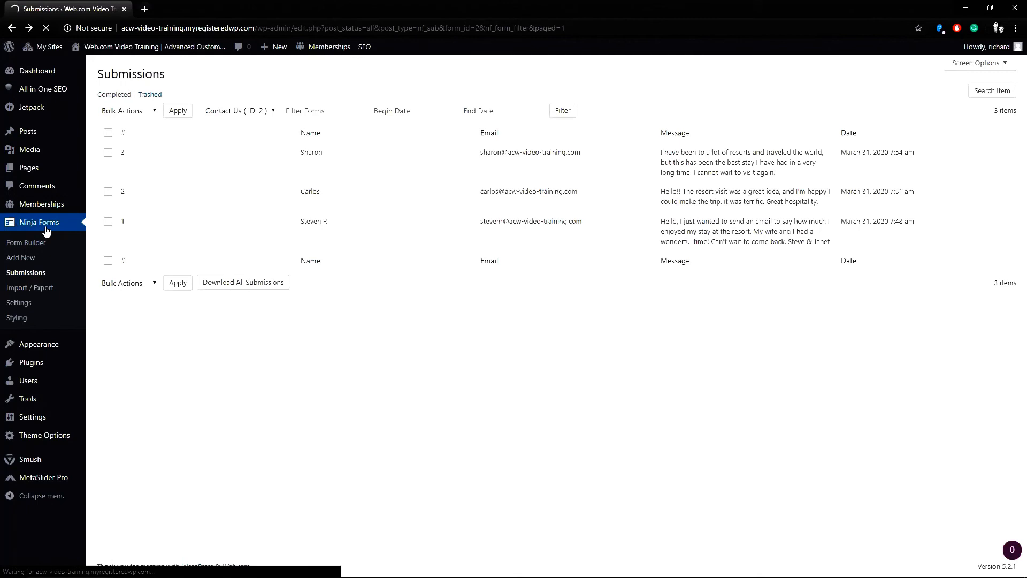
- From the Ninja Forms dashboard, view the Contact Us form's submissions in a second tab
click(39, 222)
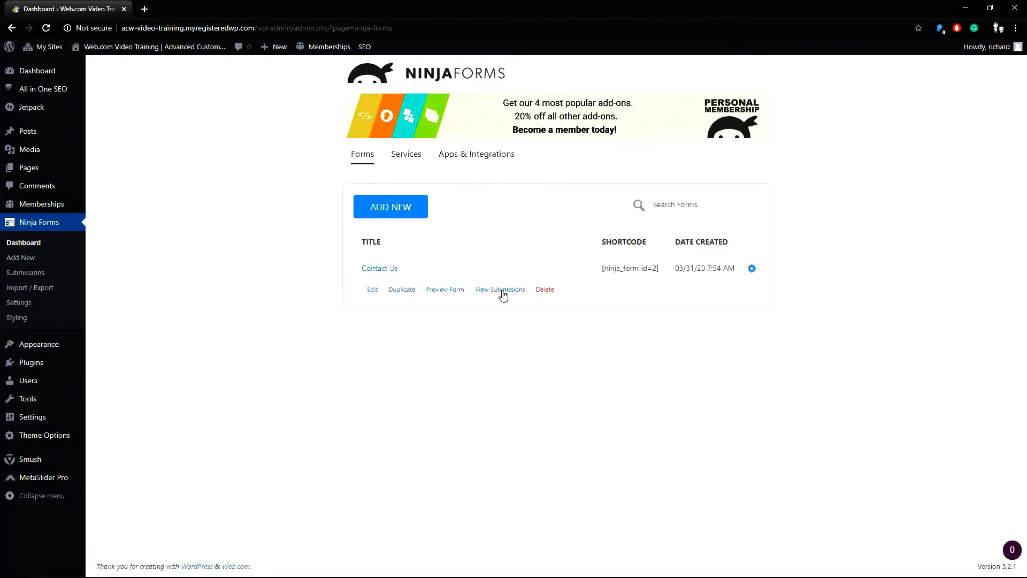
click(500, 289)
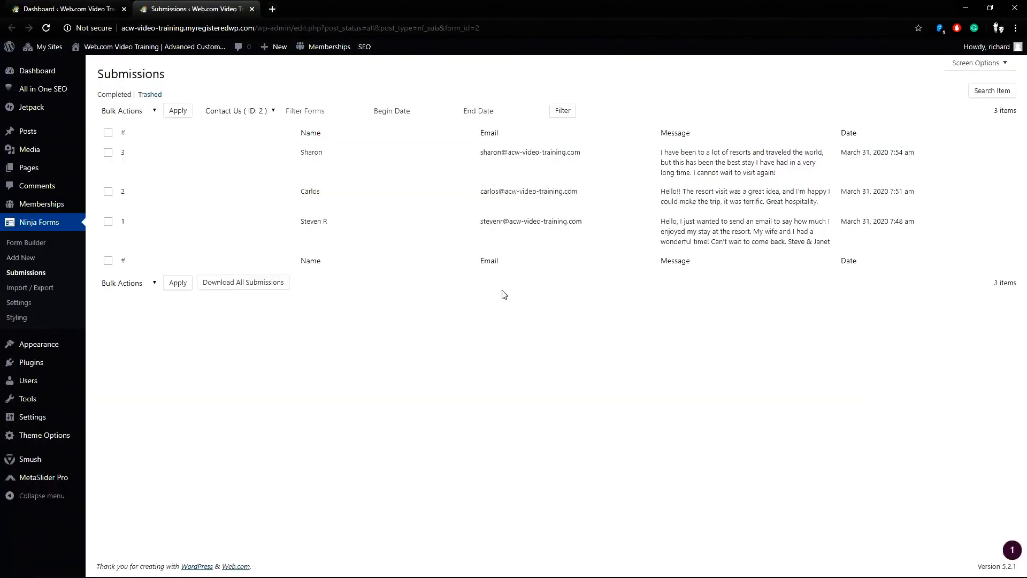